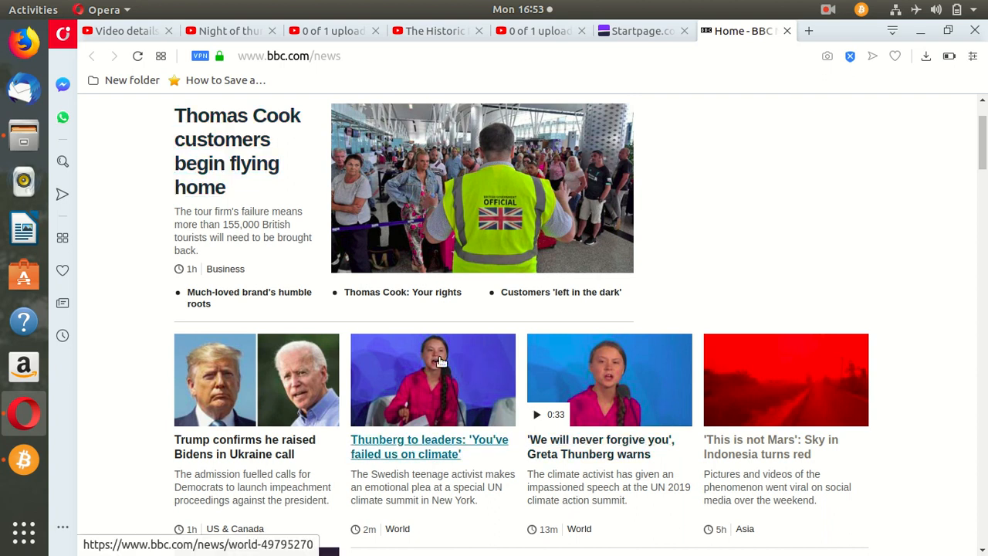
mouse_move(442, 362)
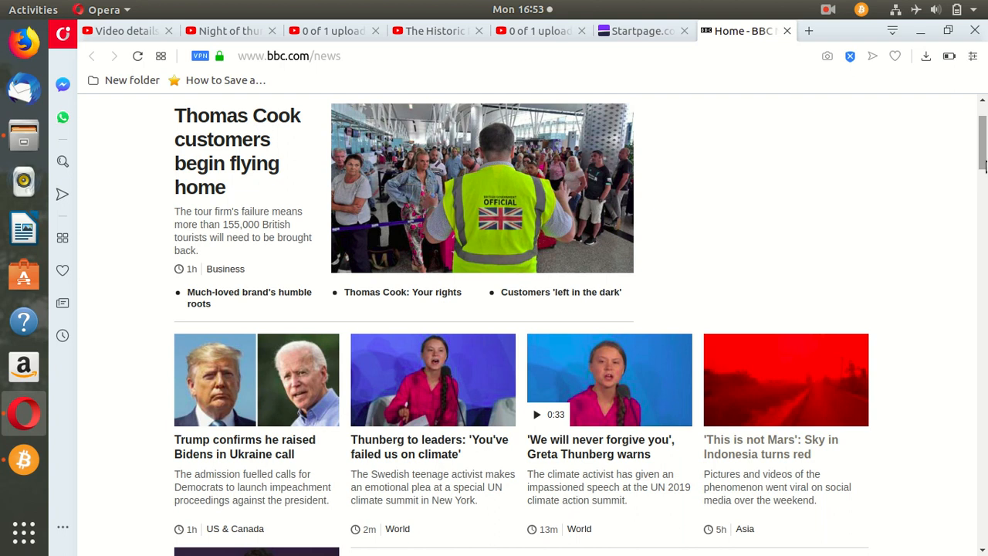
mouse_move(784, 301)
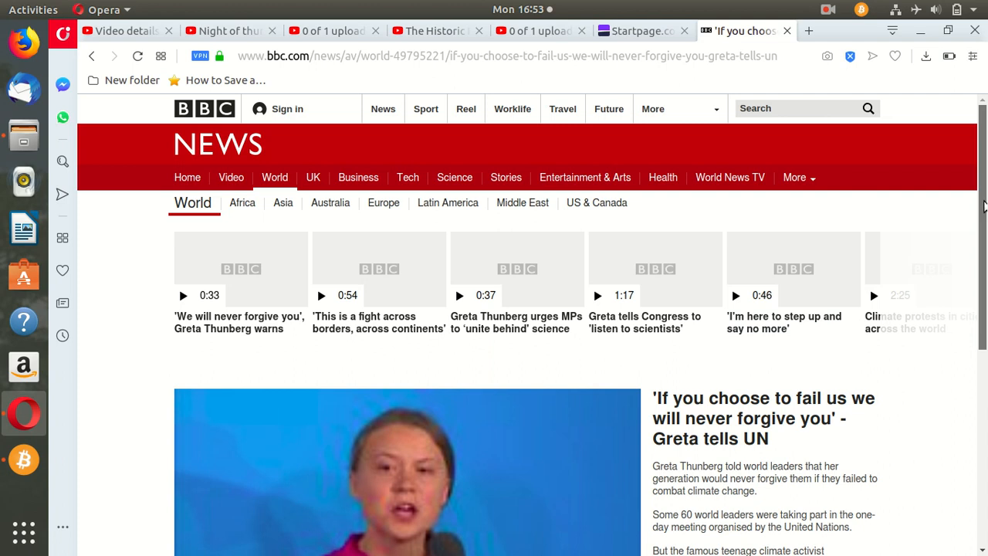
Scroll to the Greta Thunberg UN speech video and start playback, which reports Flash is missing.
scroll(down, 3)
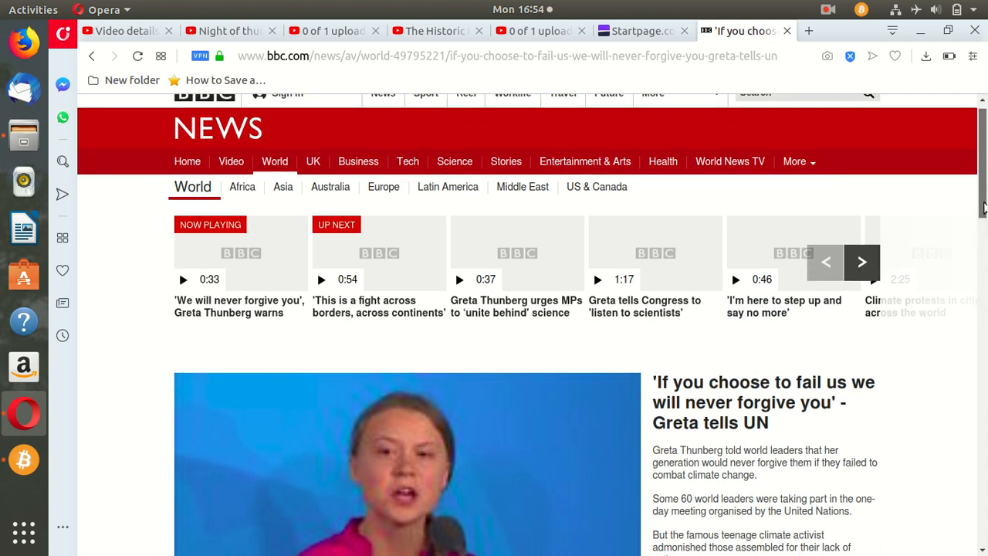
scroll(down, 3)
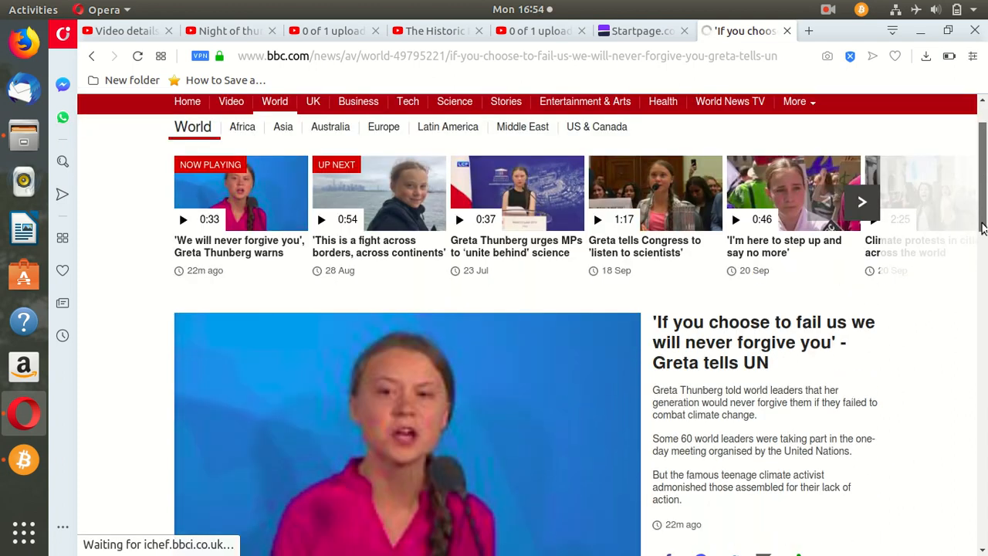
scroll(down, 3)
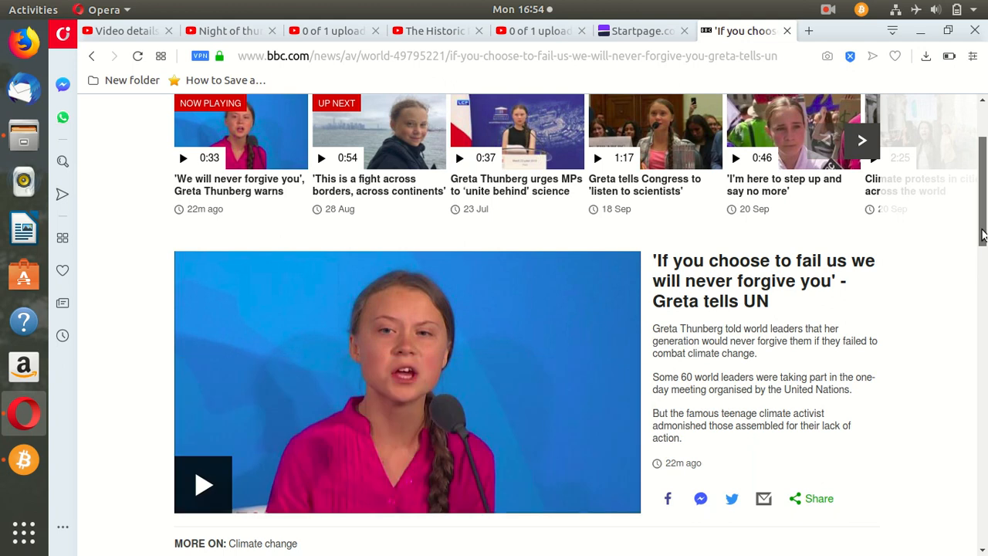
click(204, 485)
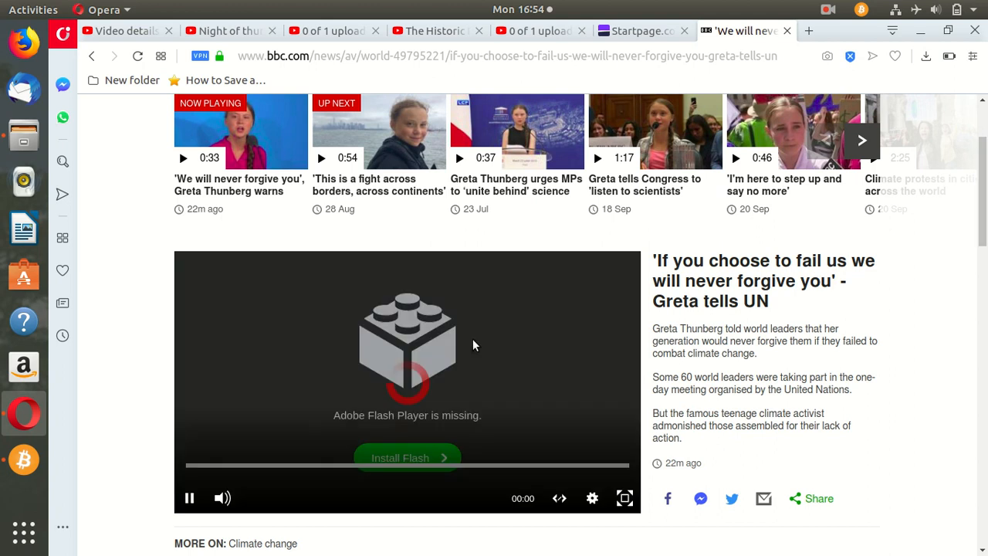
mouse_move(593, 378)
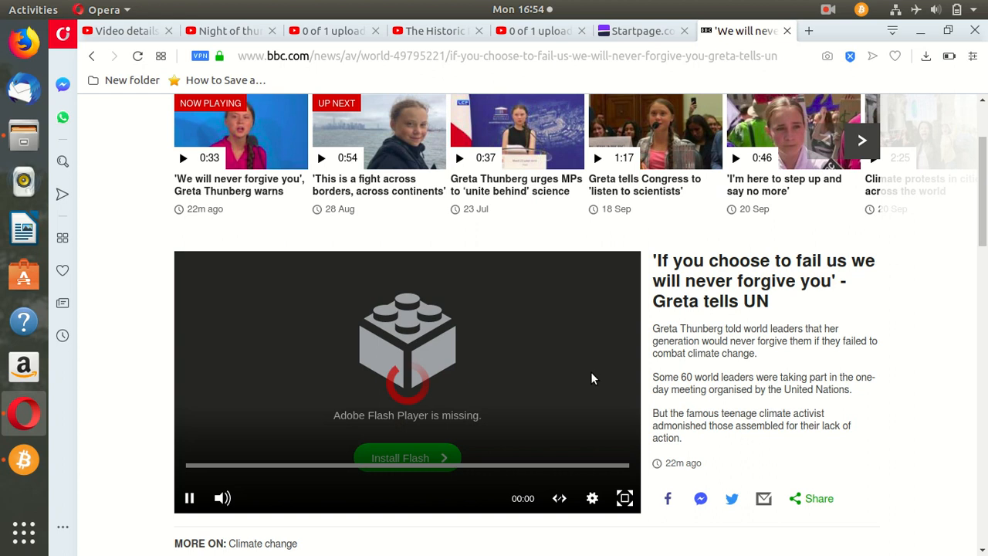
scroll(down, 3)
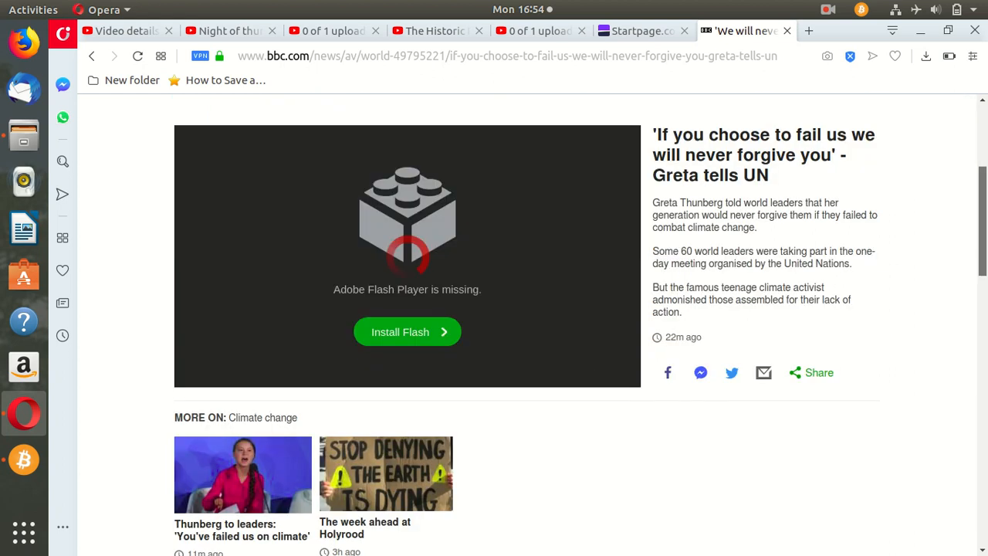
scroll(up, 3)
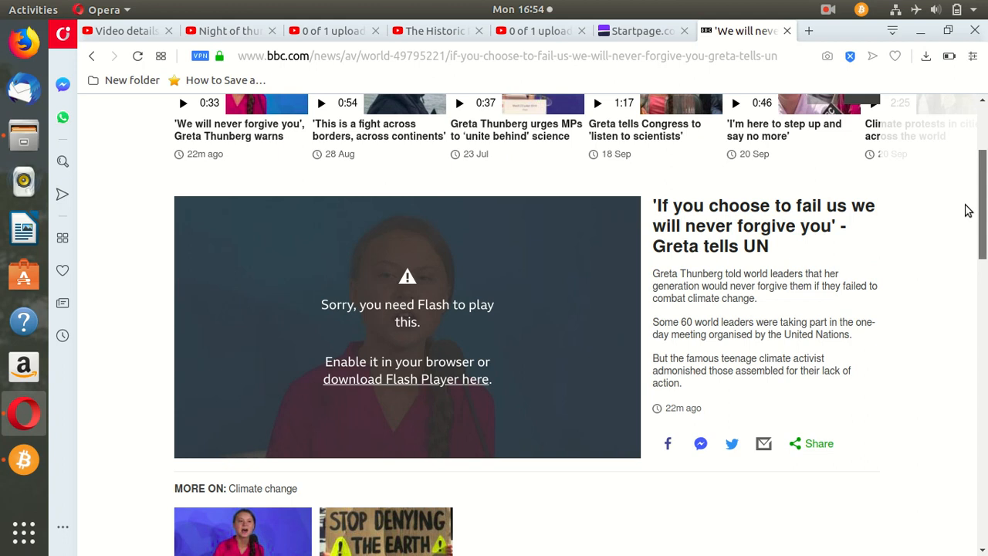
scroll(up, 3)
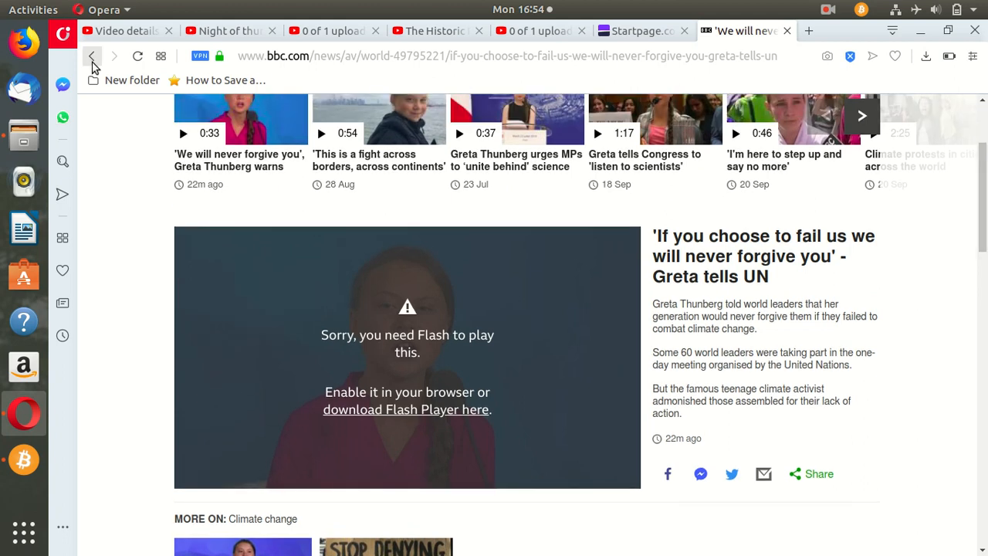
Go back to the BBC News home page and open the 'Thunberg to leaders: You've failed us on climate' article.
click(93, 56)
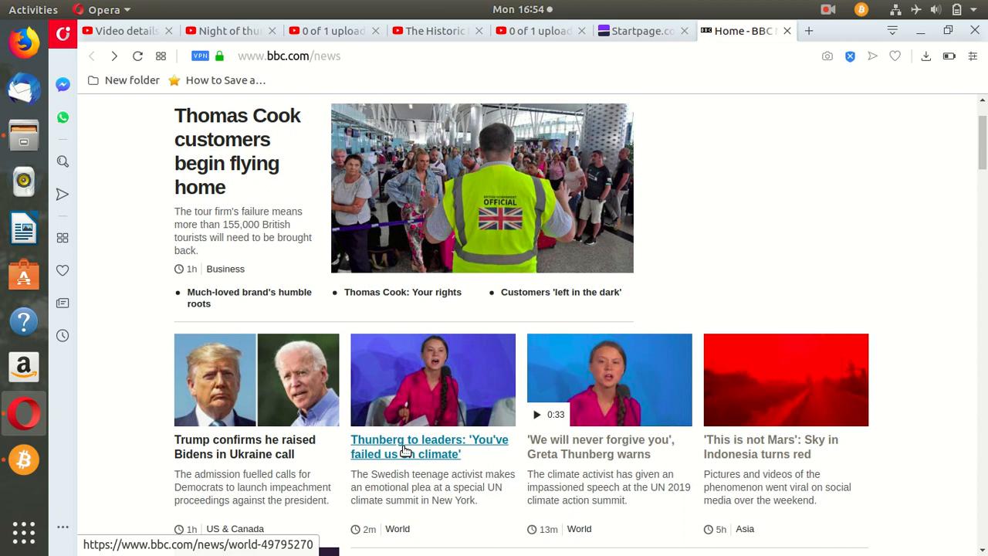
click(429, 447)
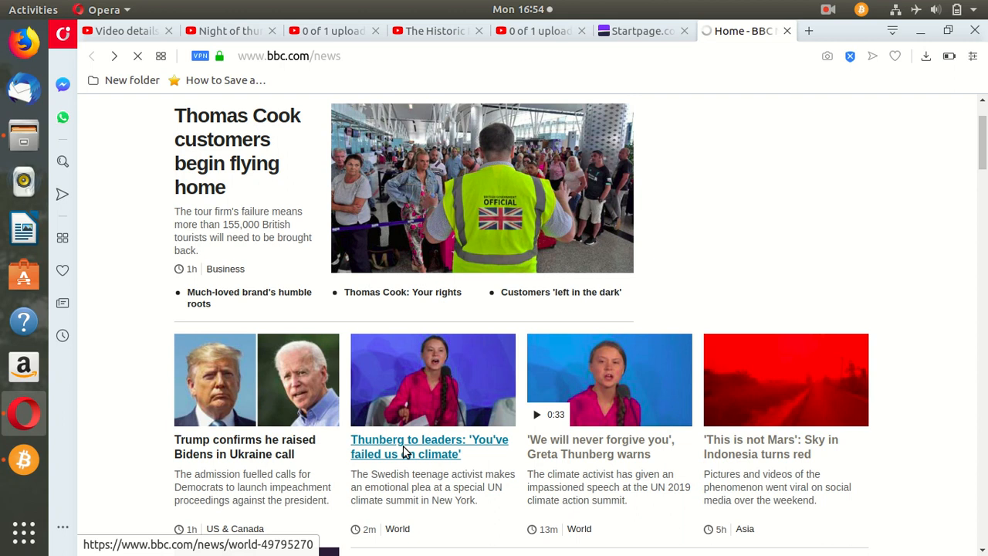
click(429, 447)
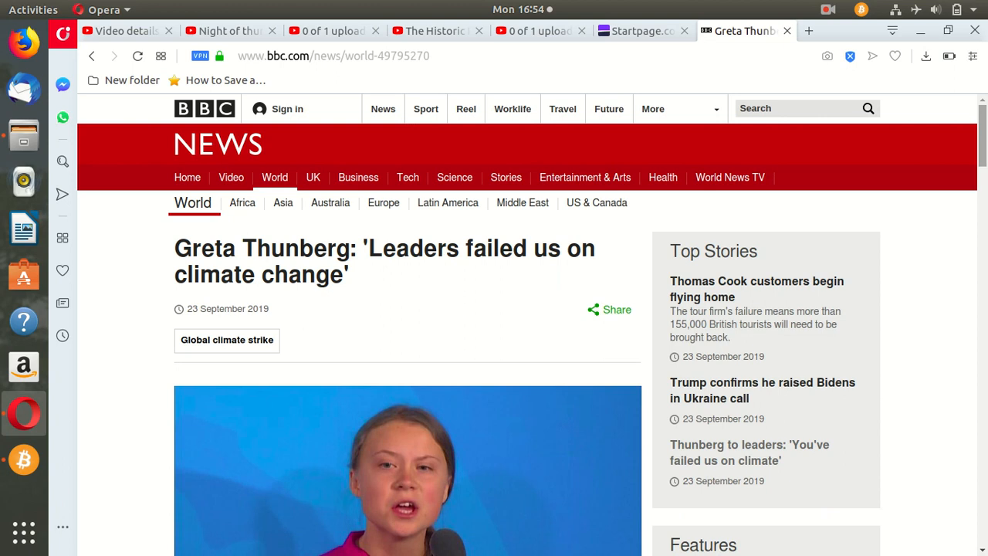
Scroll through the Greta Thunberg article down to its 'More on this story' section.
scroll(down, 3)
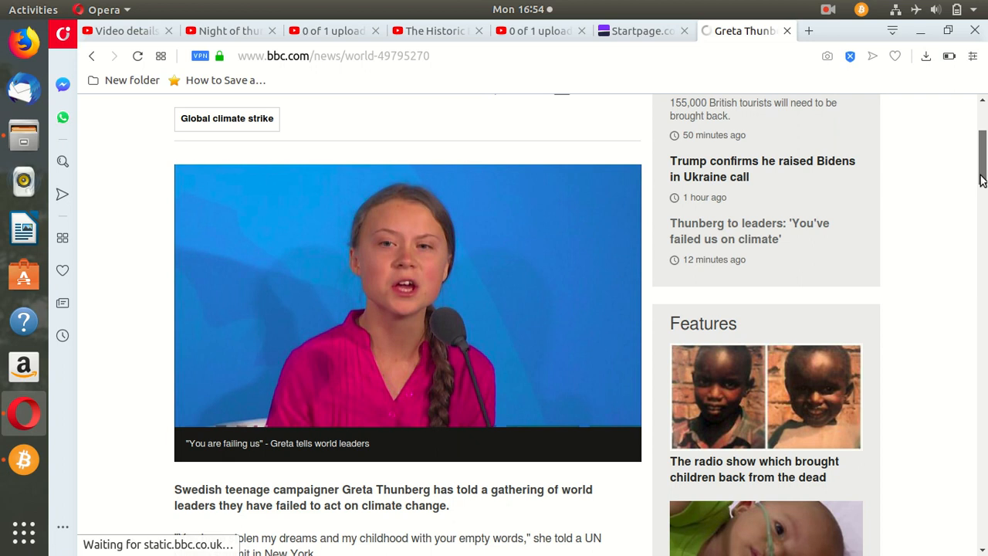
scroll(down, 3)
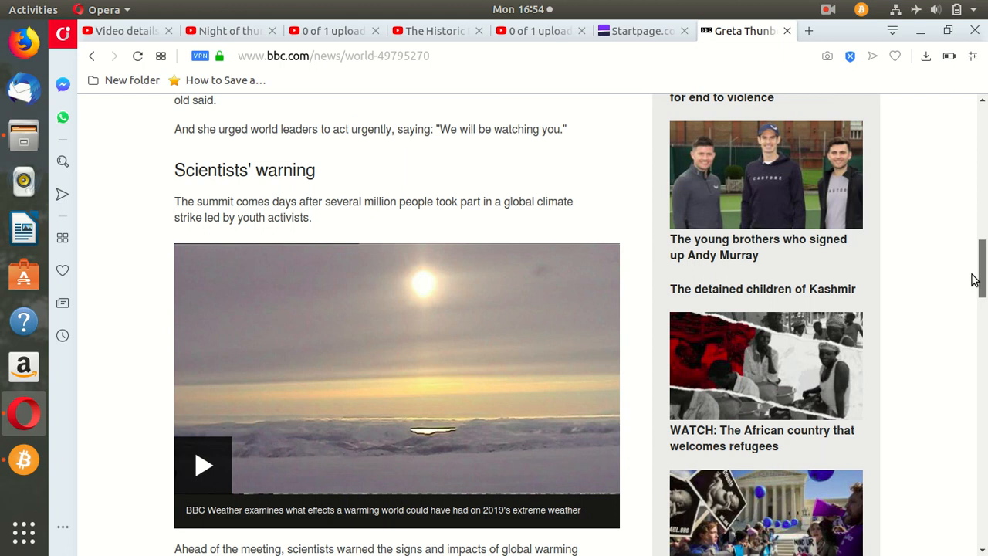
scroll(down, 3)
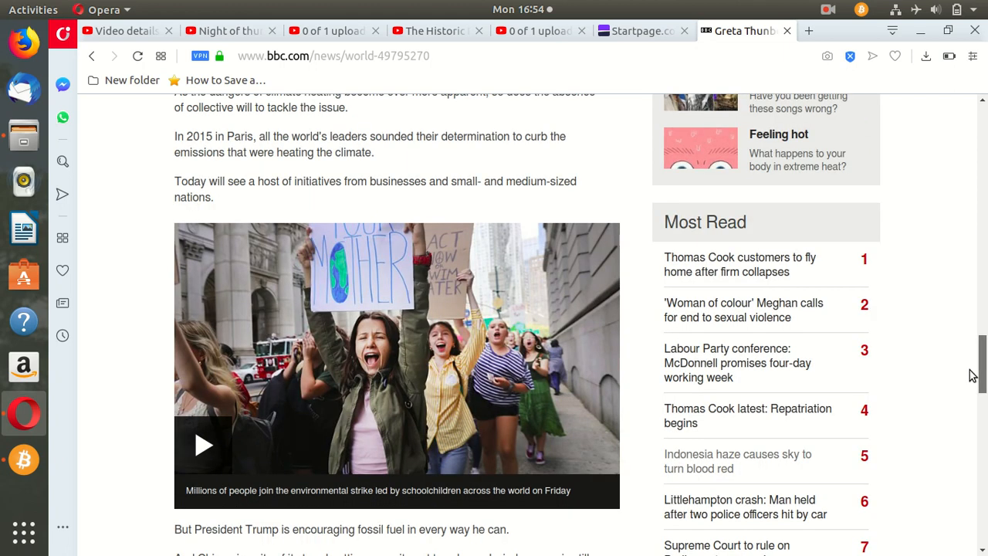
scroll(down, 3)
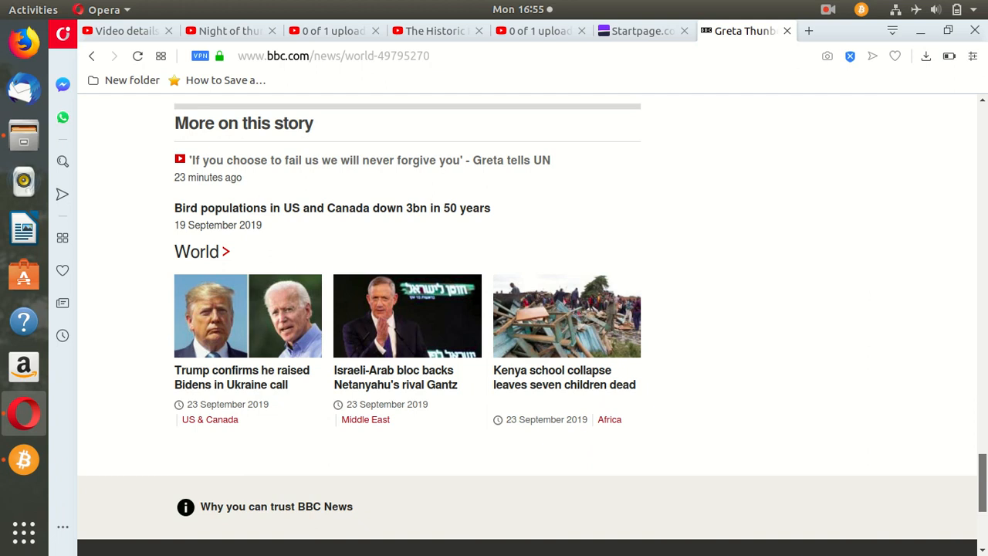
scroll(down, 3)
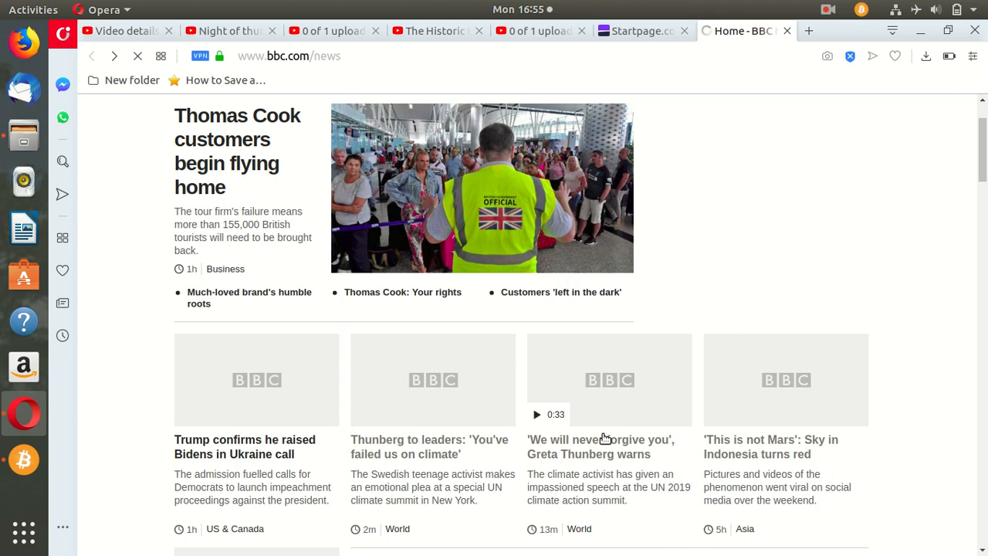
Scroll the BBC News home page down to Must See and back up to the top stories.
scroll(down, 3)
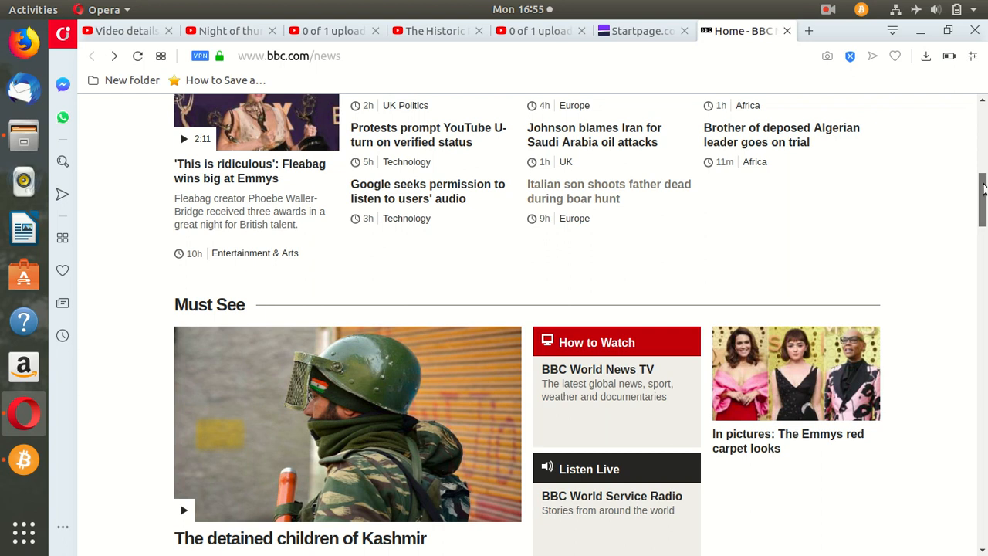
scroll(up, 3)
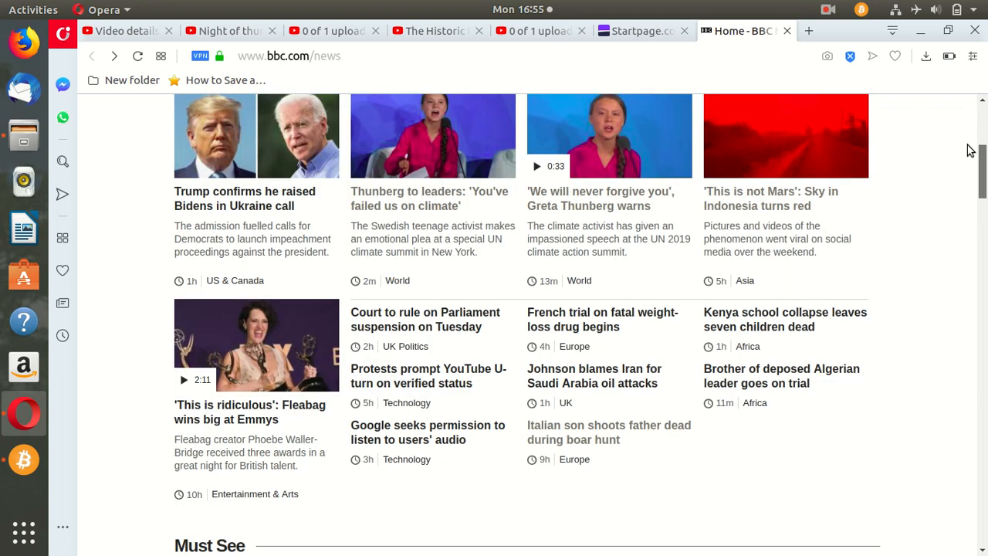